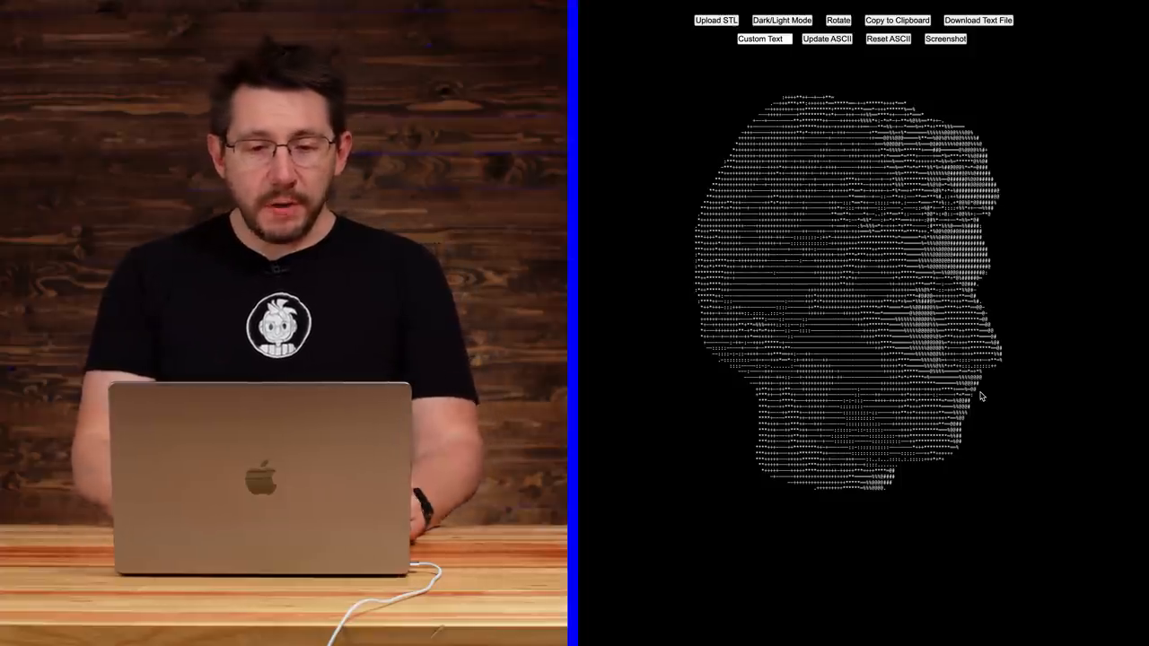
Preview light mode, switch back to white-on-black, and rotate the head to face forward
left_click(780, 20)
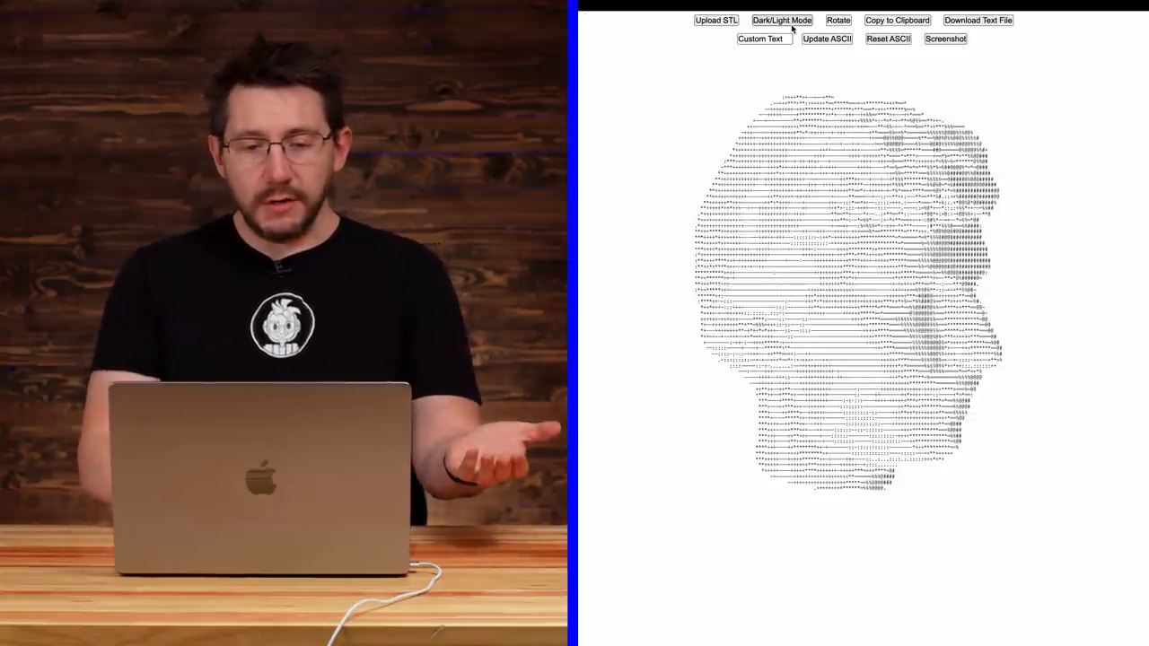
left_click(780, 19)
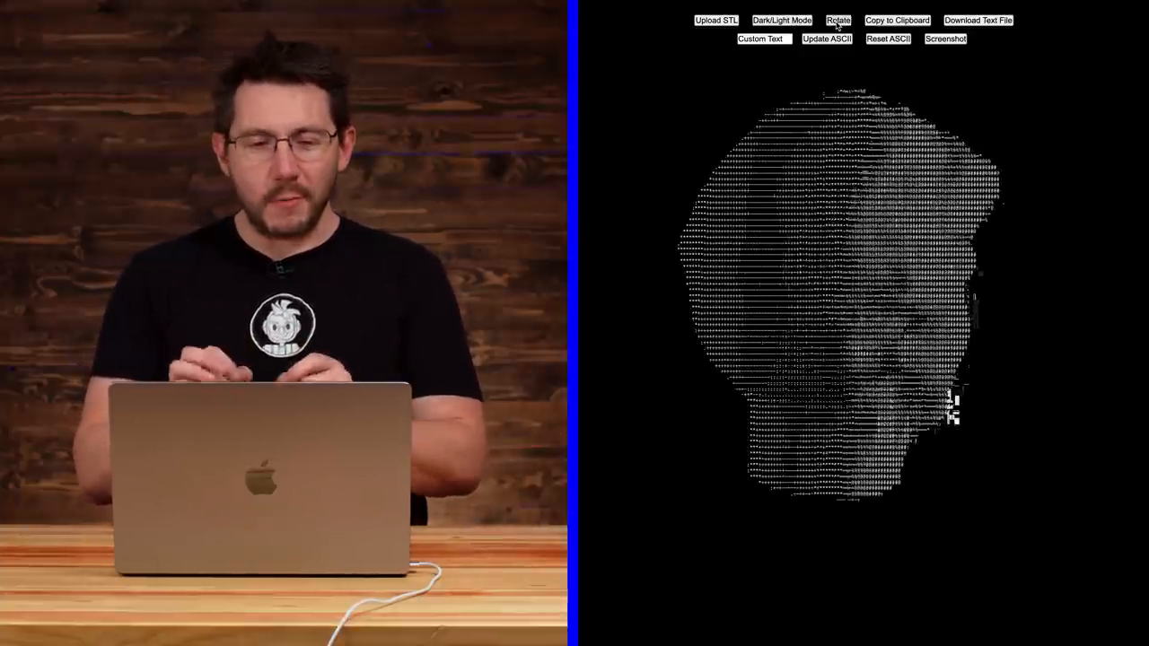
left_click(836, 20)
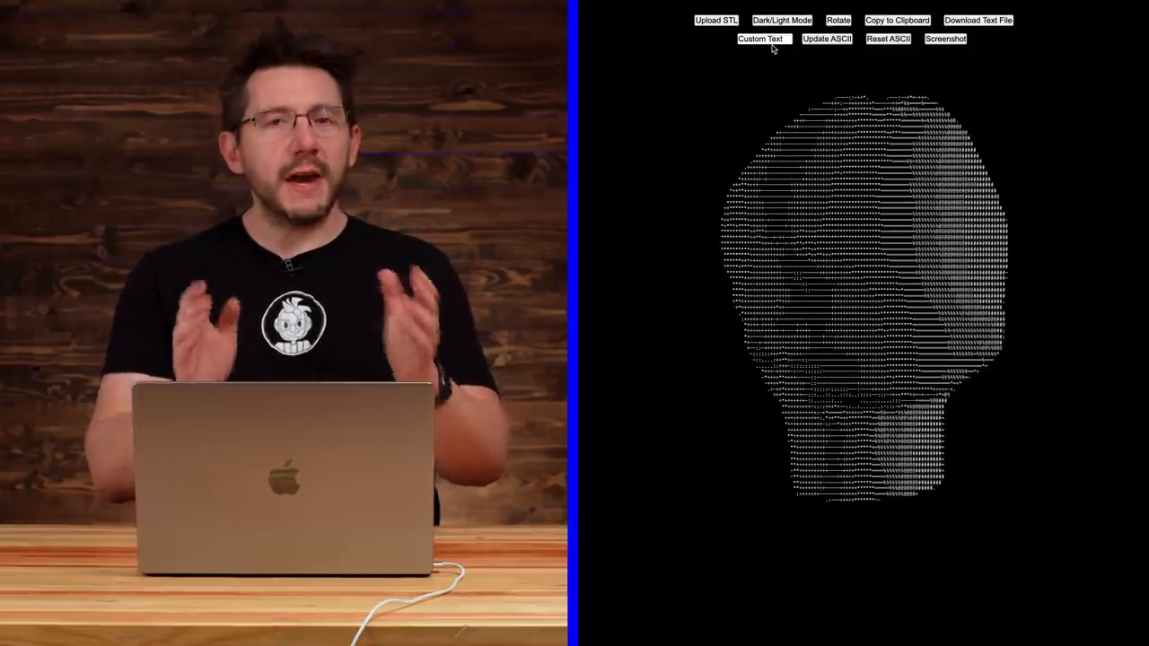
Set the custom character text to '3dprintingnerd'
left_click(764, 39)
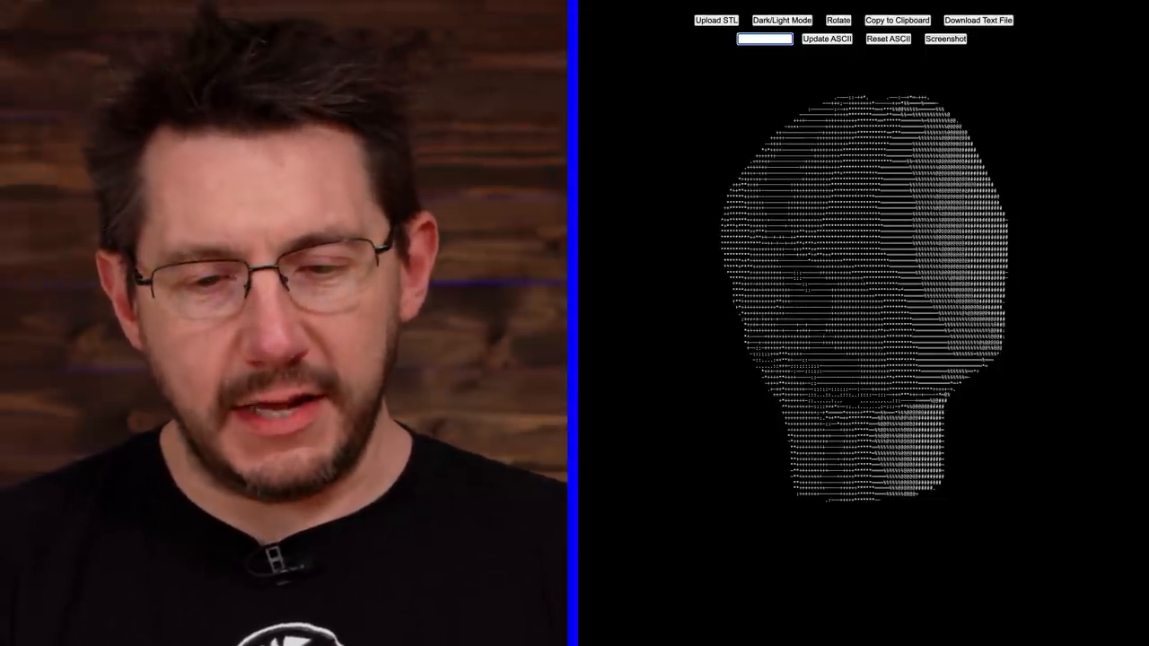
type("ab")
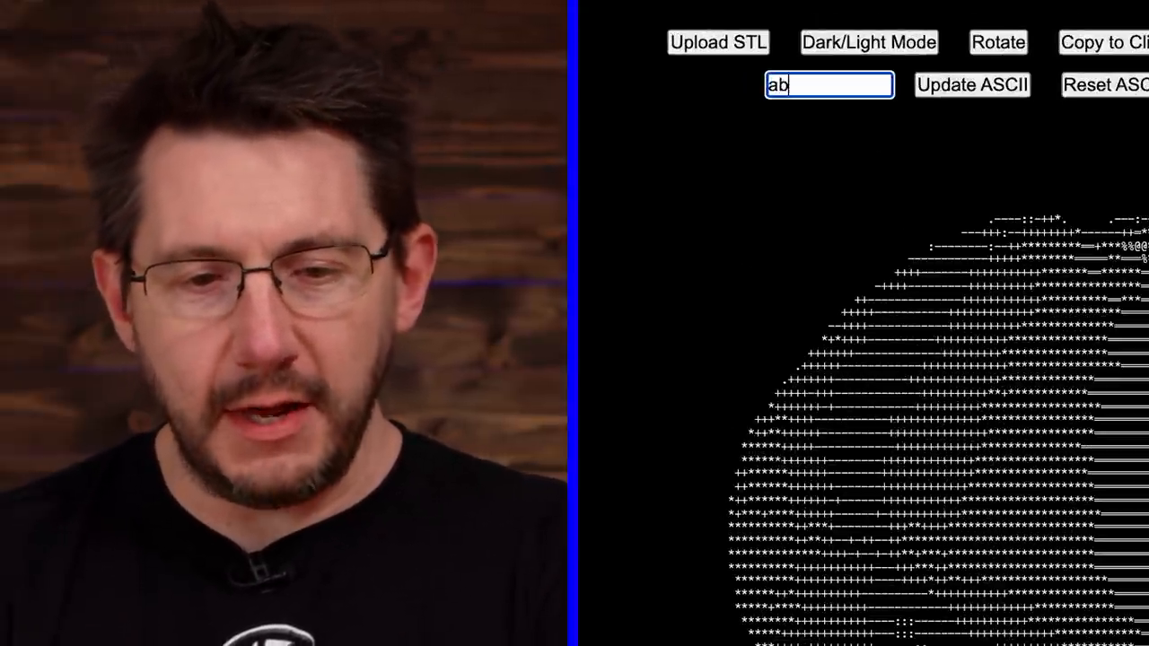
type("cd3d")
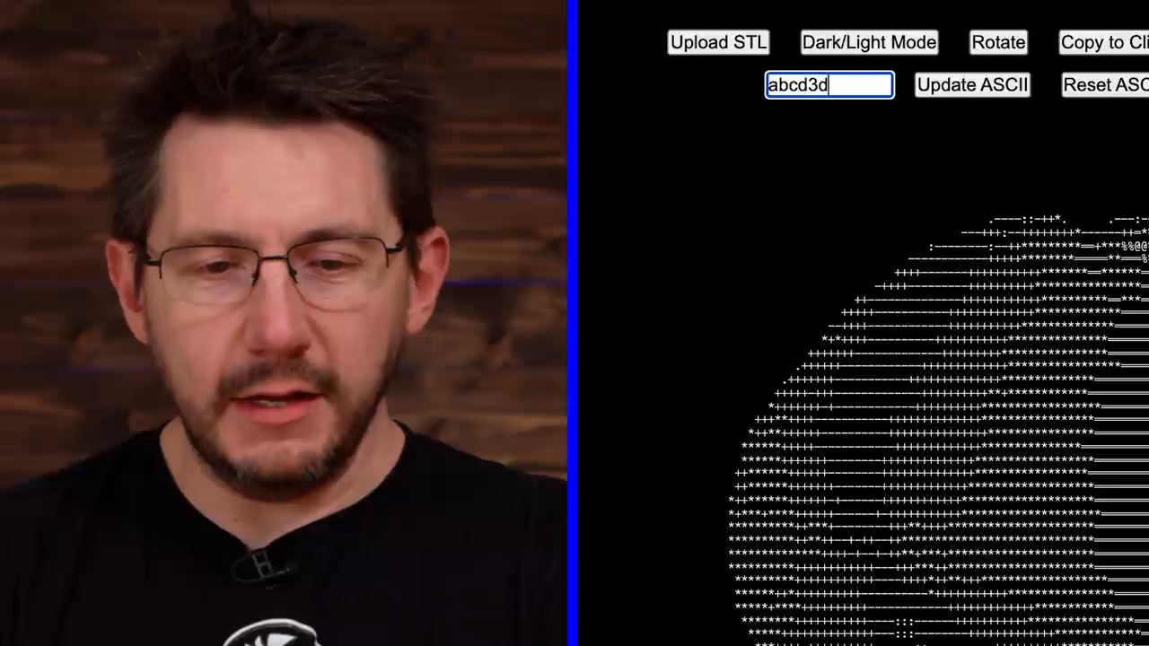
type("3dprintingnerd")
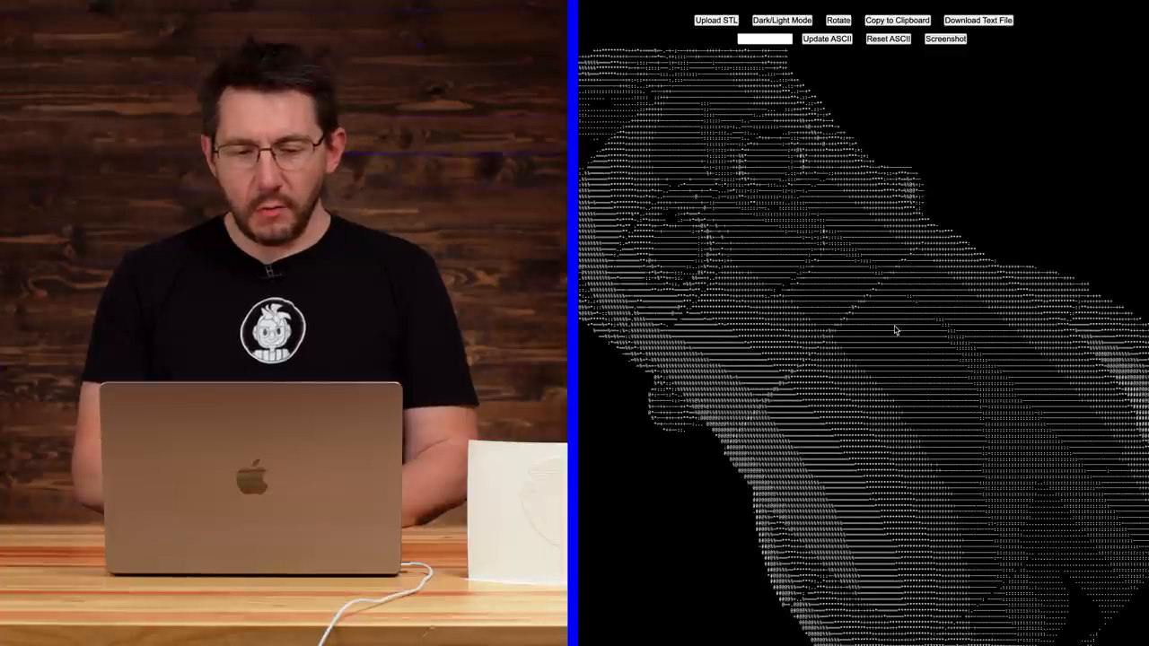
Click the render area to tilt the close-up ASCII model to a new angle
left_click(961, 402)
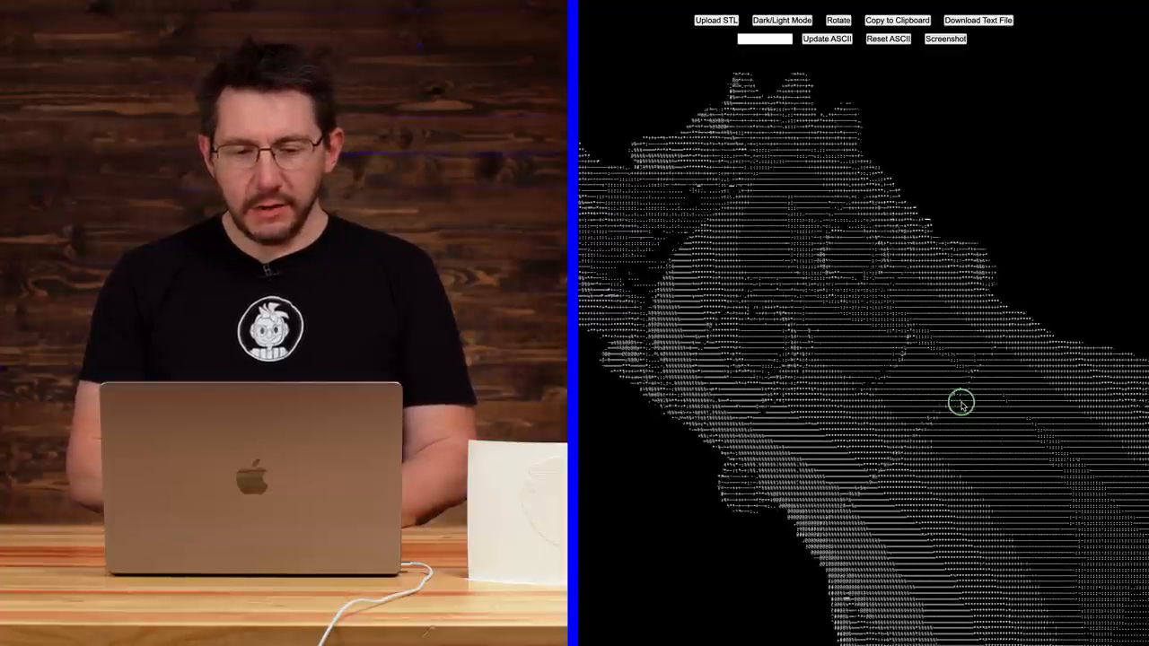